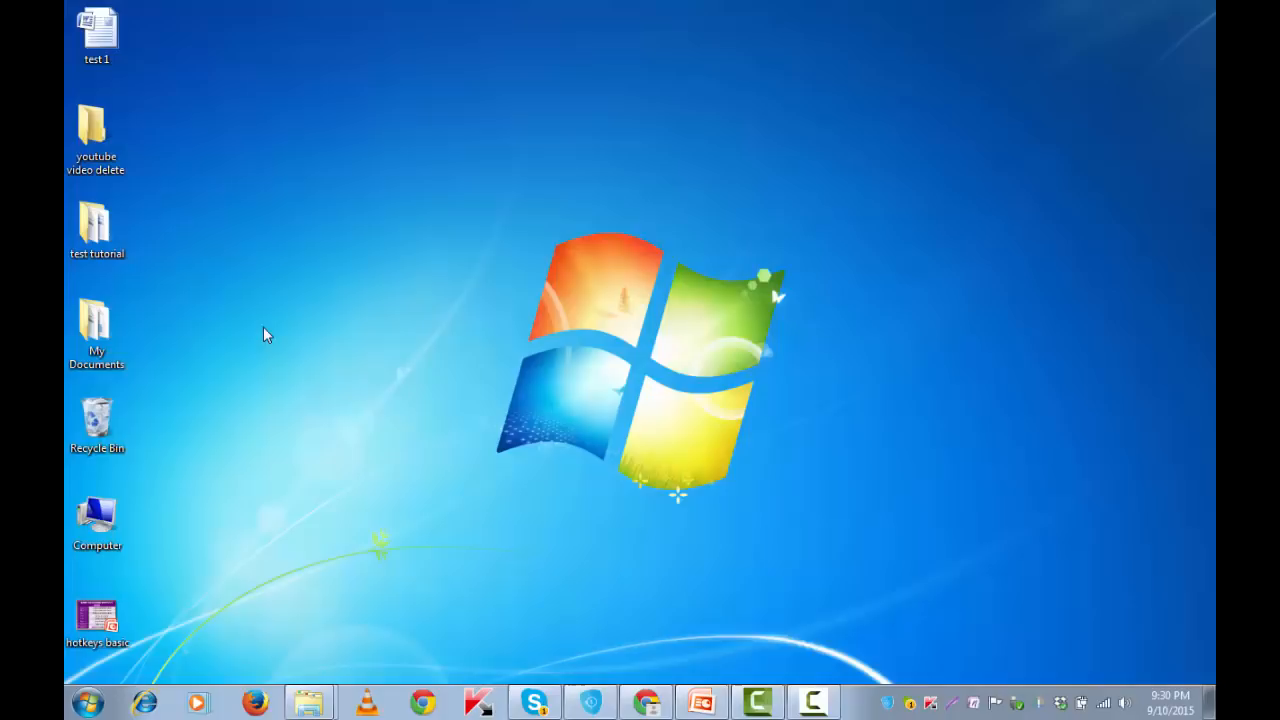
- Open test 1 and convert its first sentence to all capitals with Shift+F3
{"action": "key", "text": "f2"}
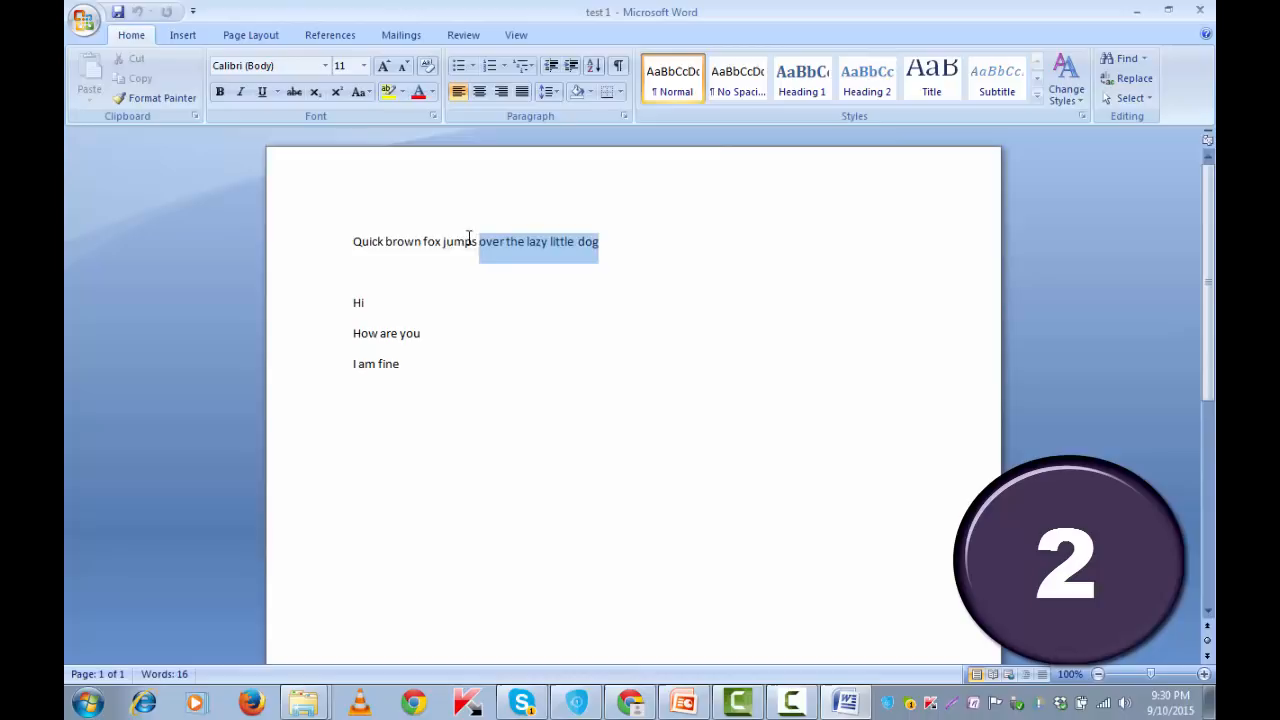
{"action": "key", "text": "shift+F3"}
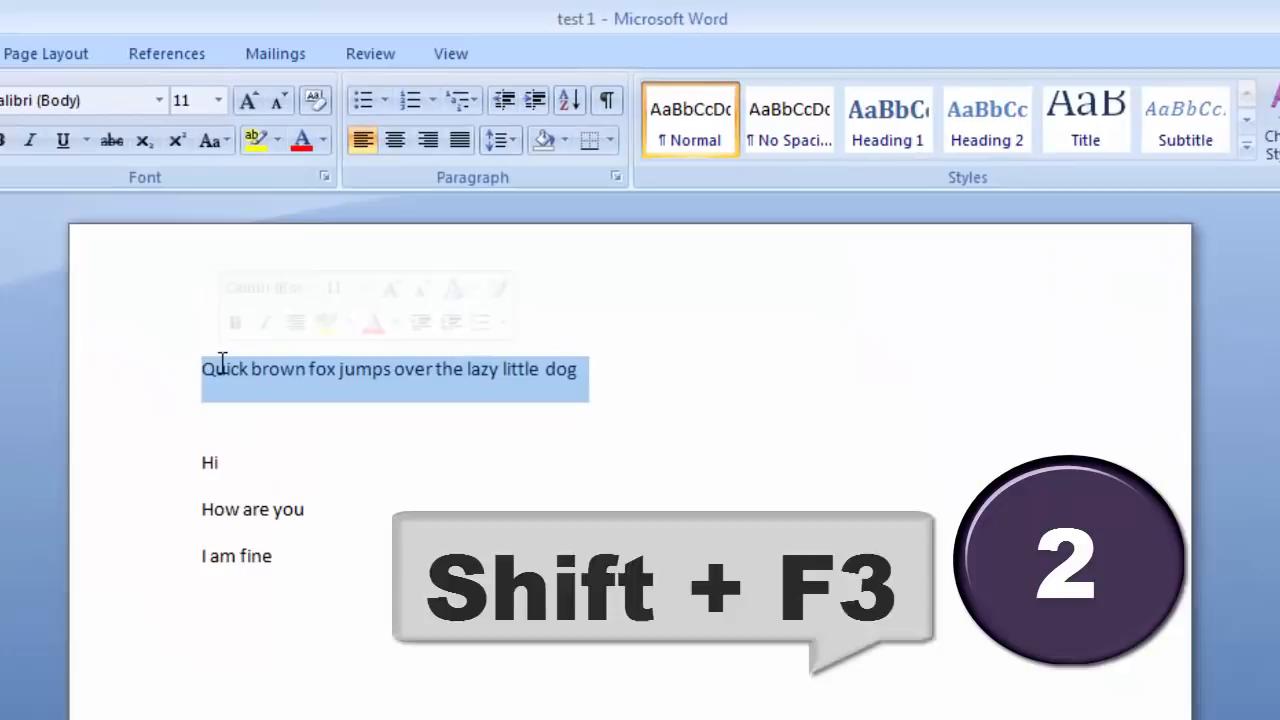
{"action": "key", "text": "shift+f3"}
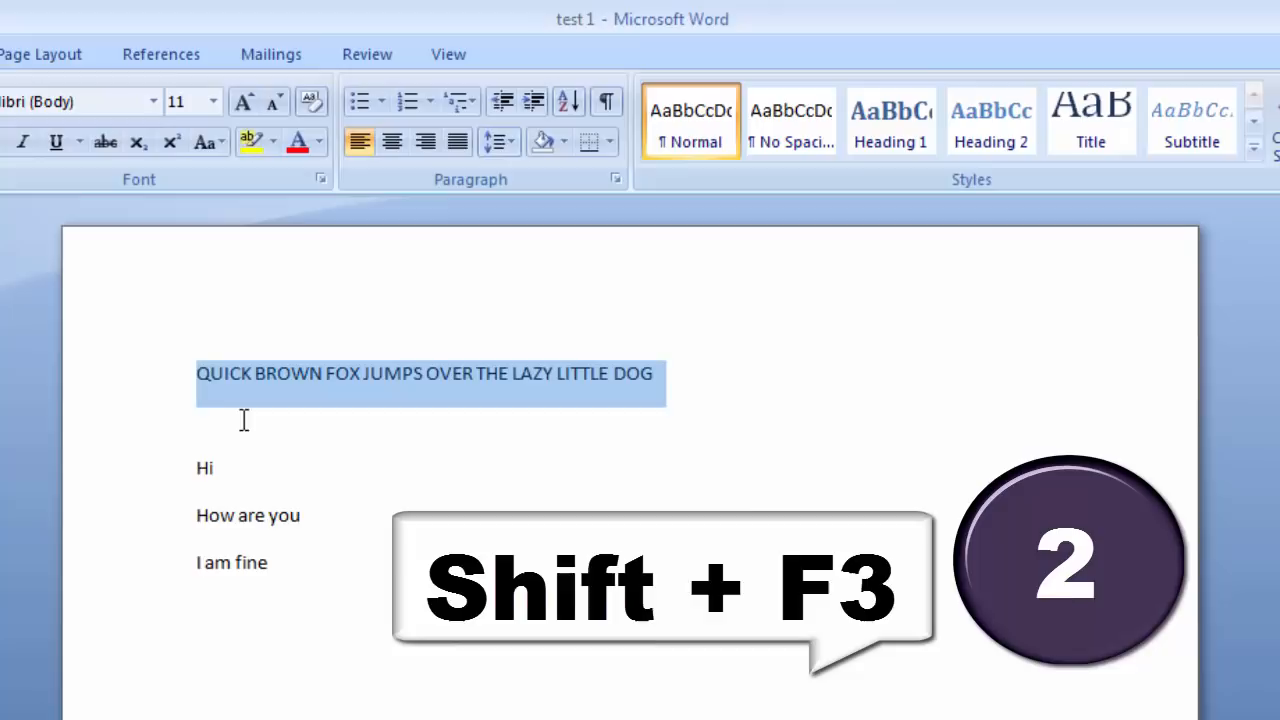
{"action": "key", "text": "shift+f3"}
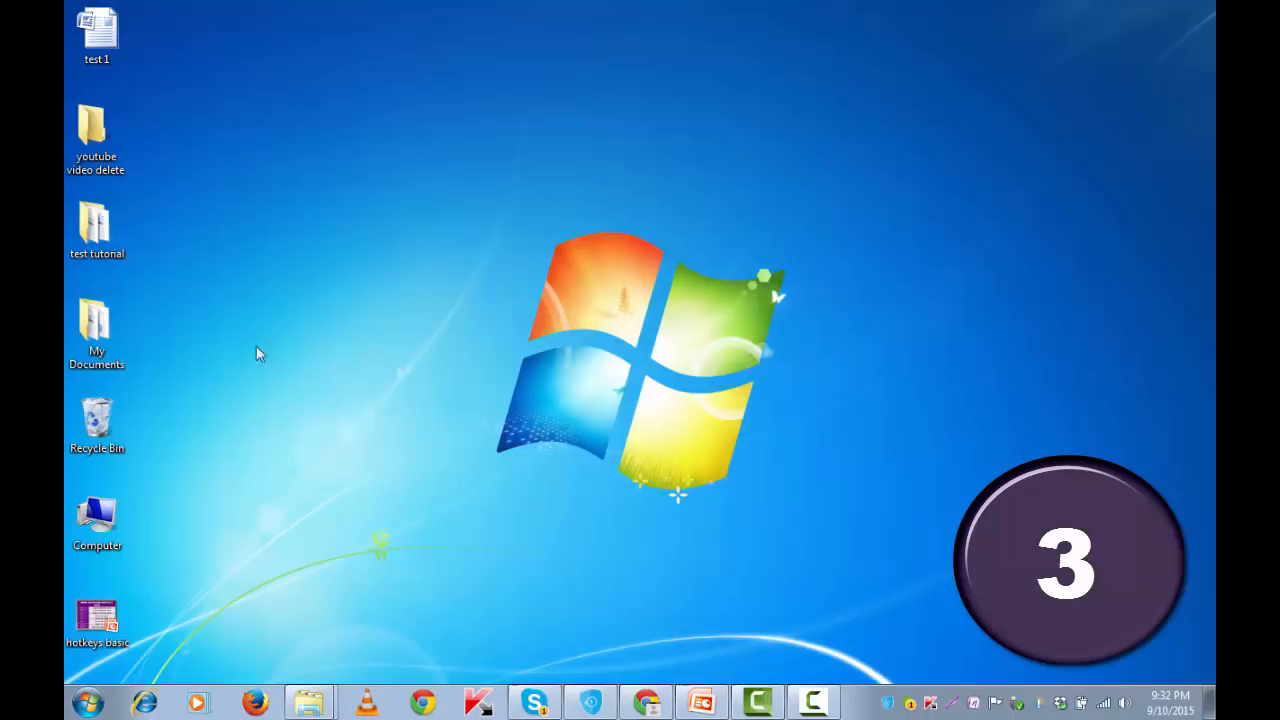
- Close the test 1 Word document and return to the desktop
{"action": "key", "text": "f5"}
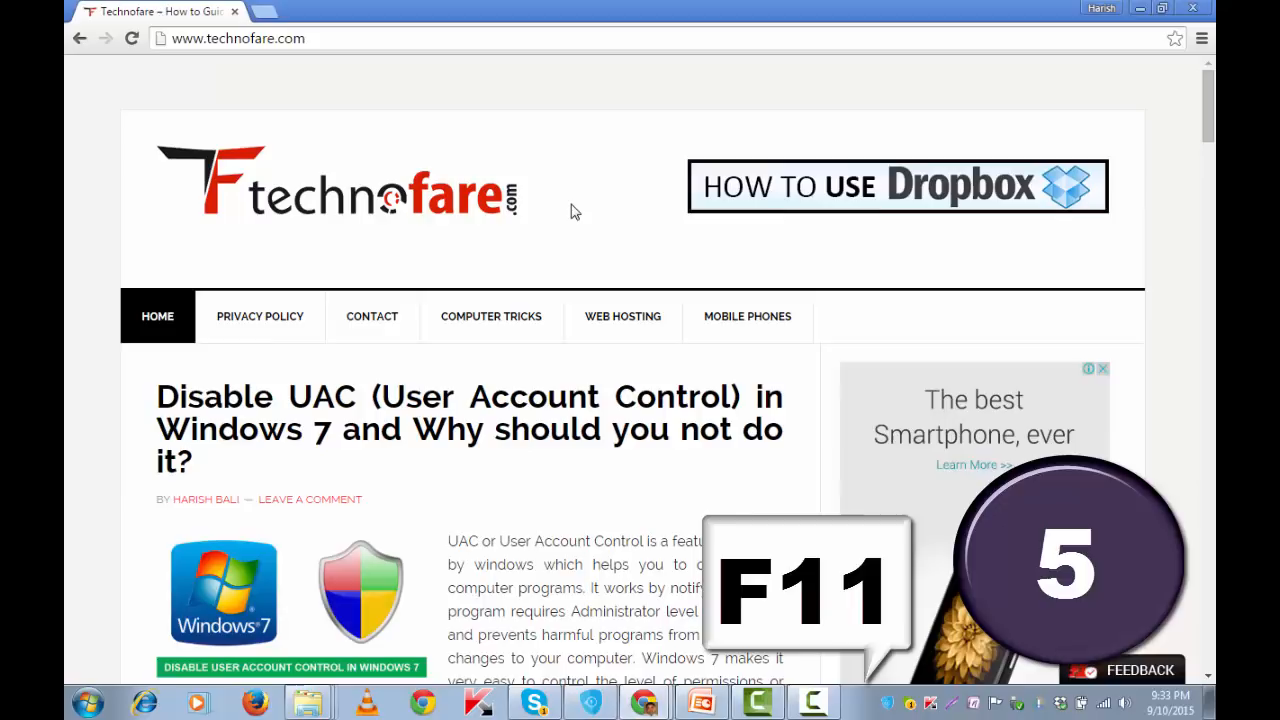
- Show the technofare.com page with the Disable UAC article in full-screen view
{"action": "key", "text": "F6"}
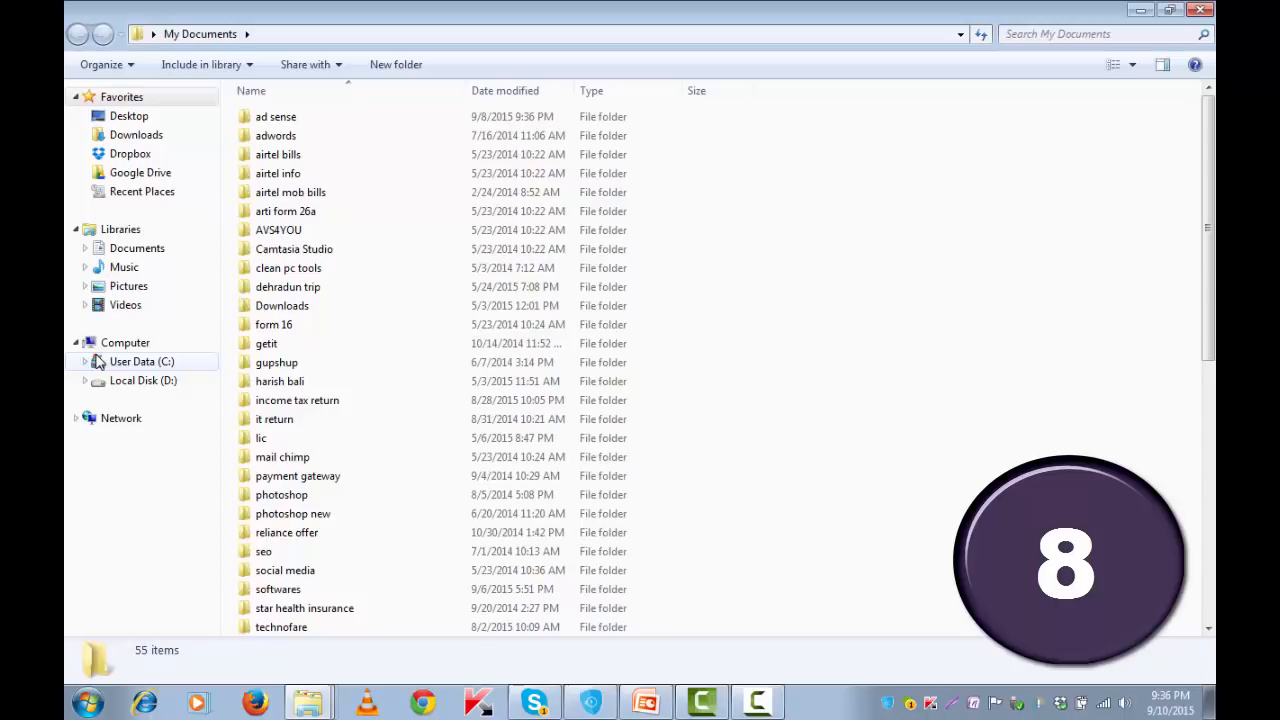
- Cycle through the My Documents window panes and highlight the Downloads folder
{"action": "key", "text": "F6"}
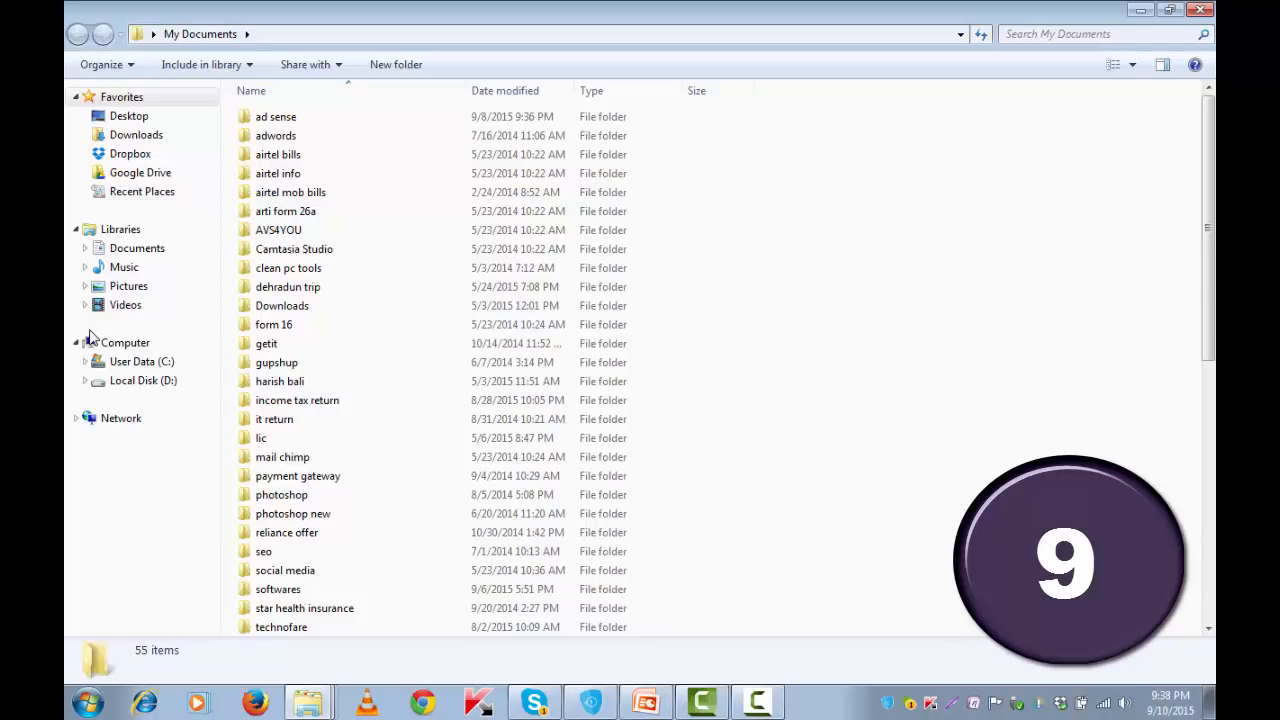
{"action": "right_click", "coordinate": [278, 230]}
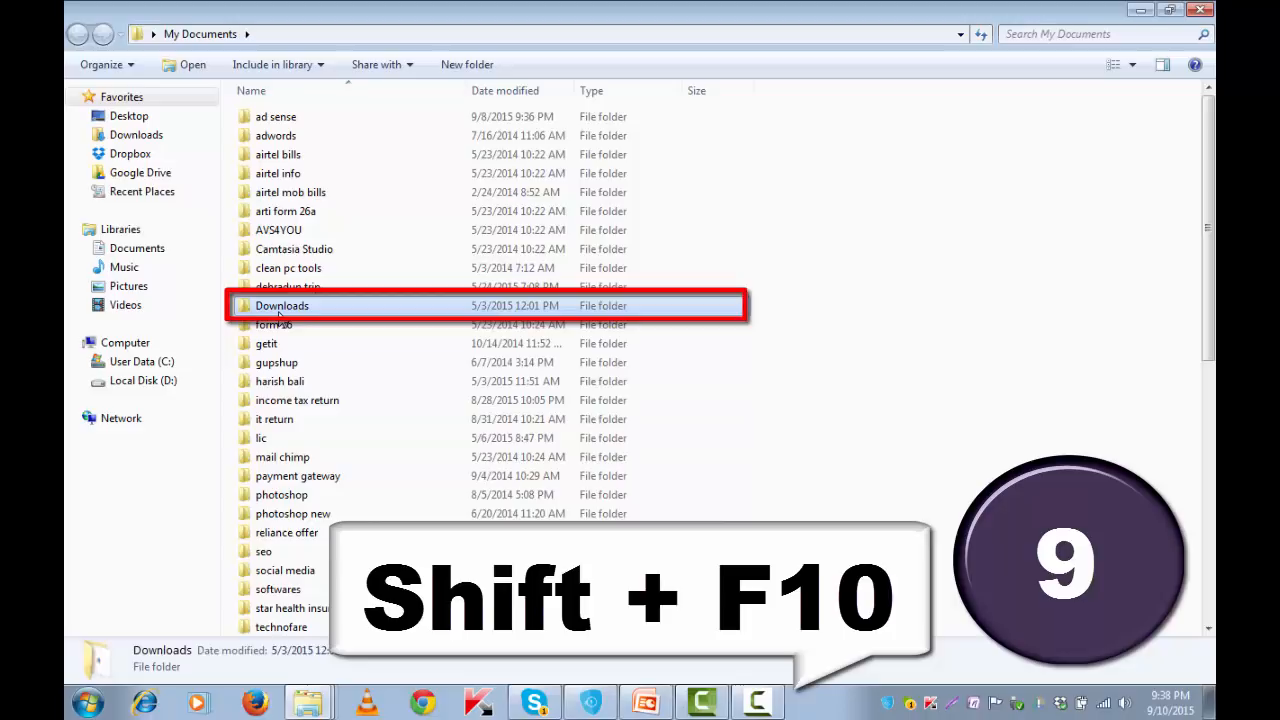
- Launch Word 2007 from the Start menu and bring up Save As for Document1
{"action": "left_click", "coordinate": [88, 703]}
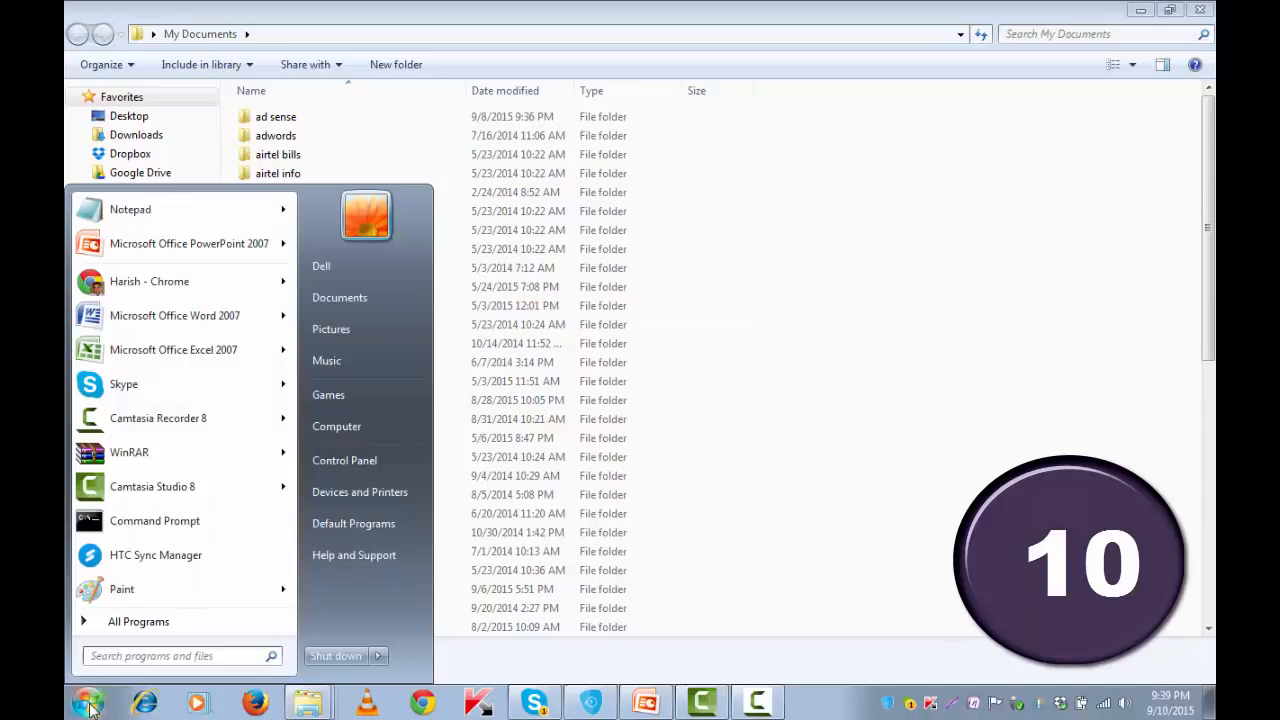
{"action": "left_click", "coordinate": [174, 315]}
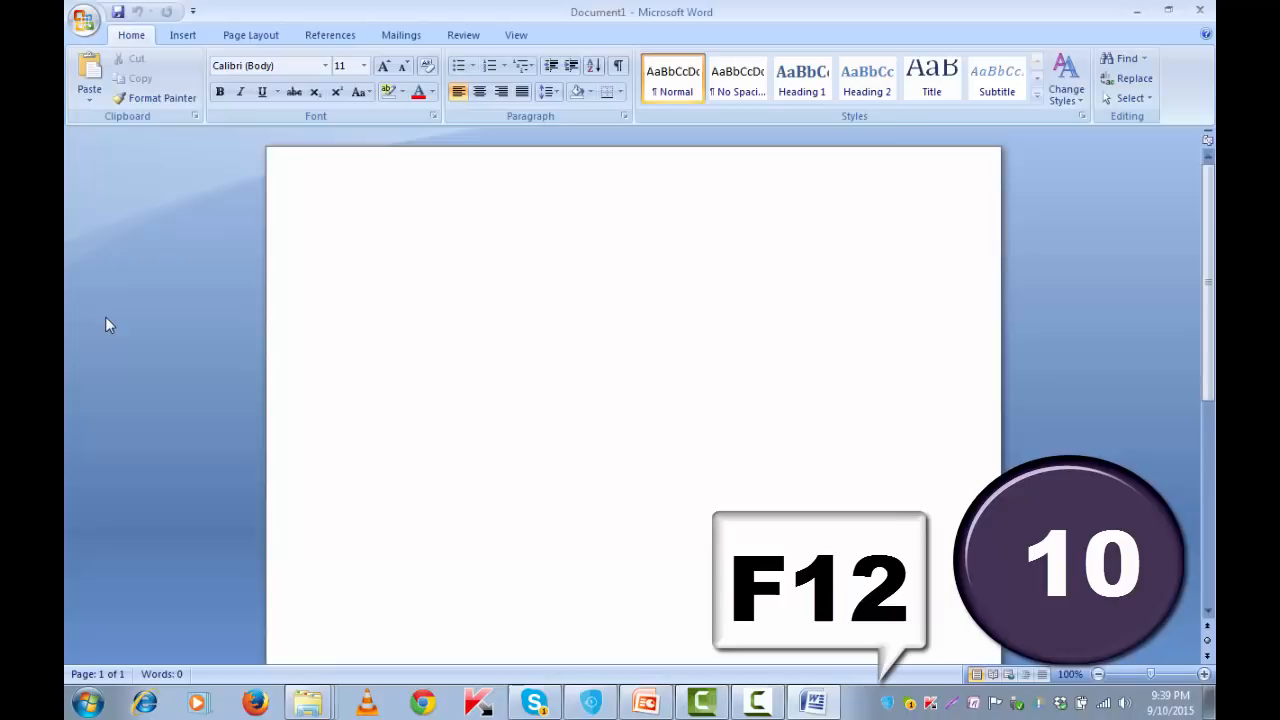
{"action": "key", "text": "f12"}
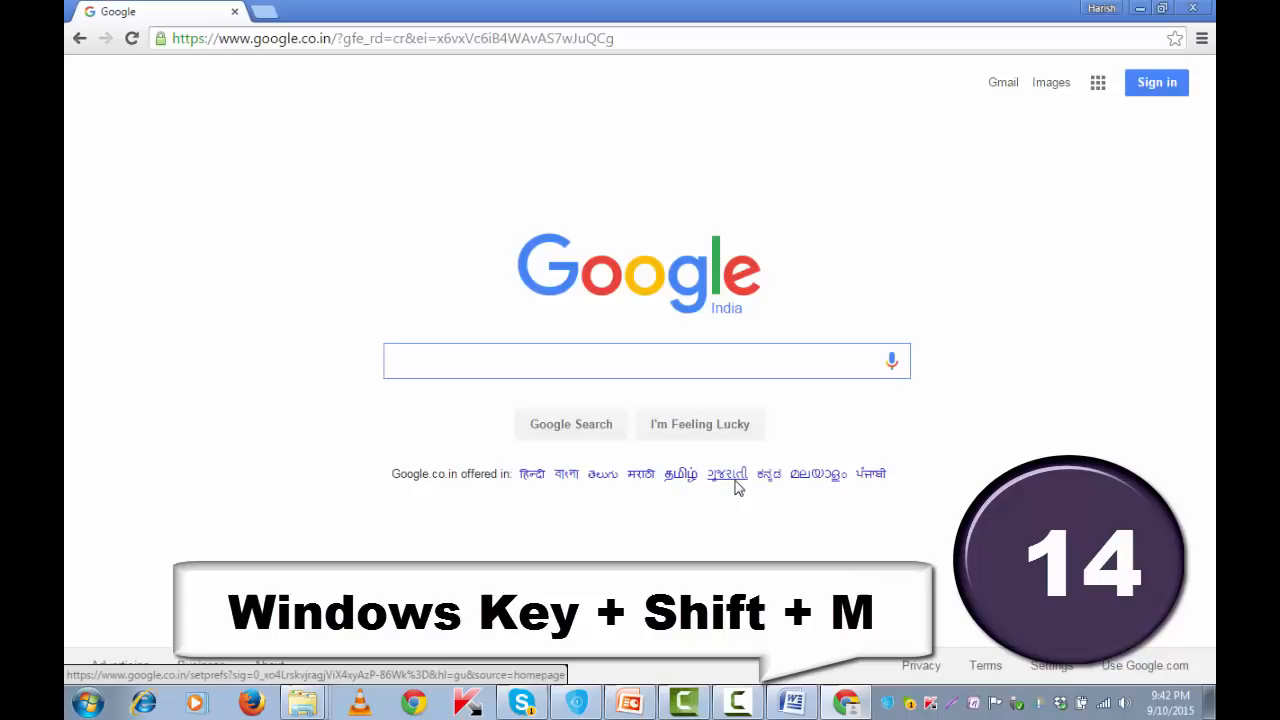
- Restore the minimized Chrome window showing the Google India homepage
{"action": "key", "text": "win+e"}
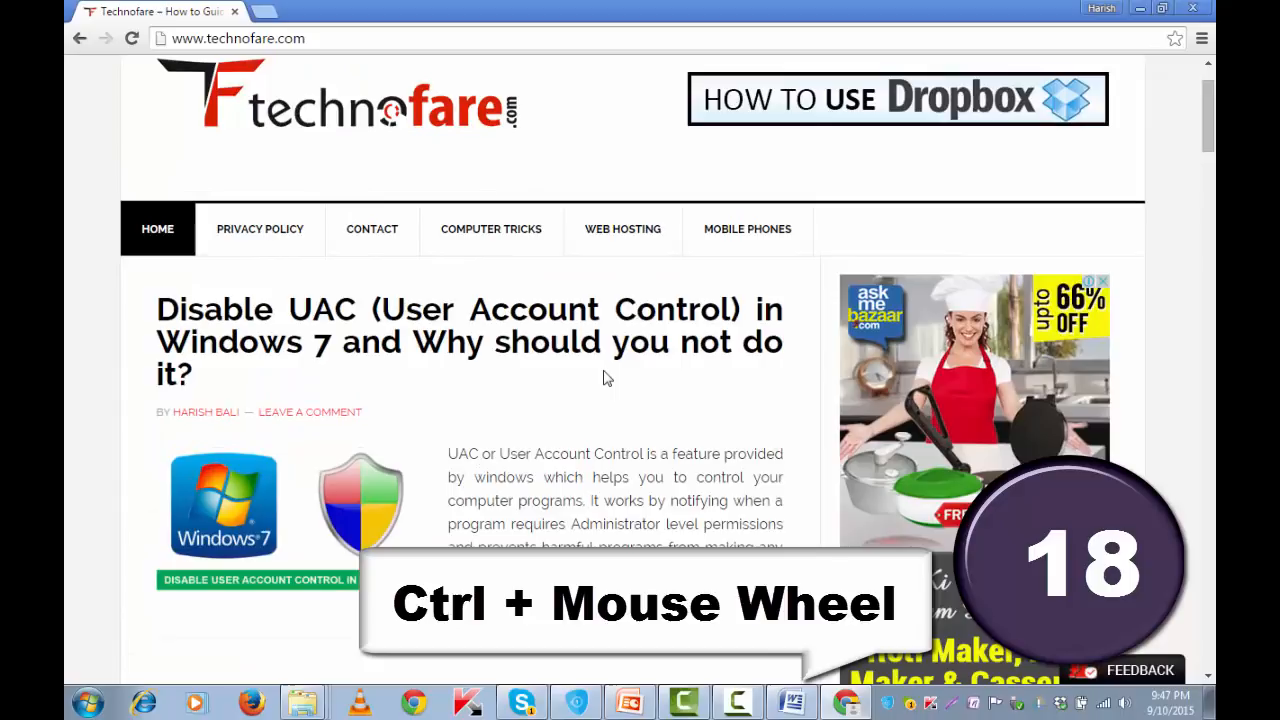
{"action": "scroll", "scroll_direction": "down", "scroll_amount": 3}
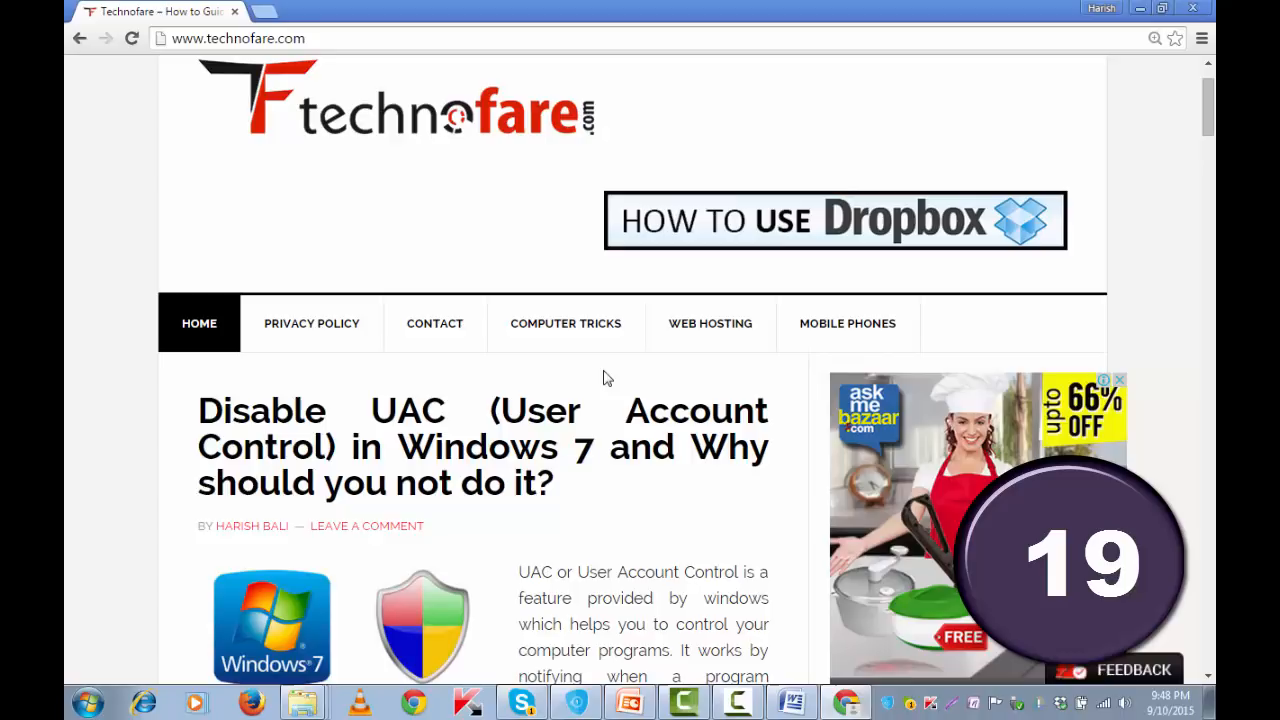
{"action": "key", "text": "alt+tab"}
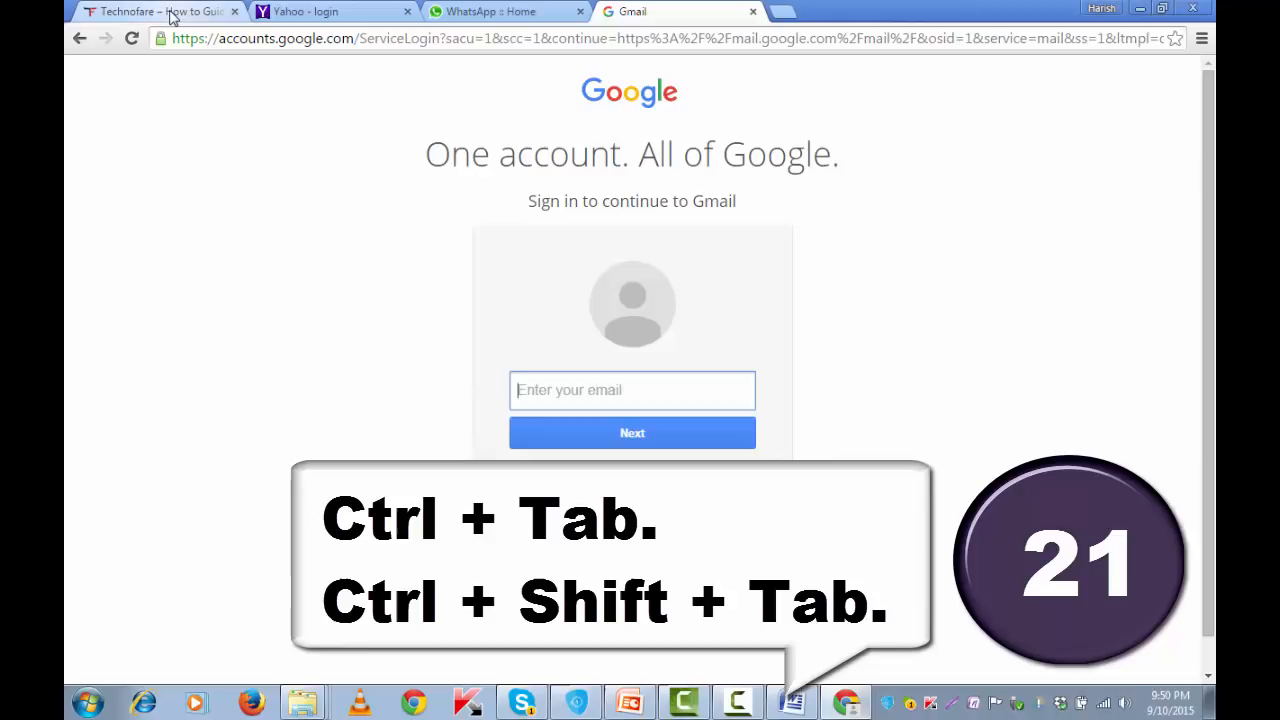
- Cycle back through the Technofare, Yahoo, WhatsApp and Gmail tabs
{"action": "key", "text": "ctrl+shift+Tab"}
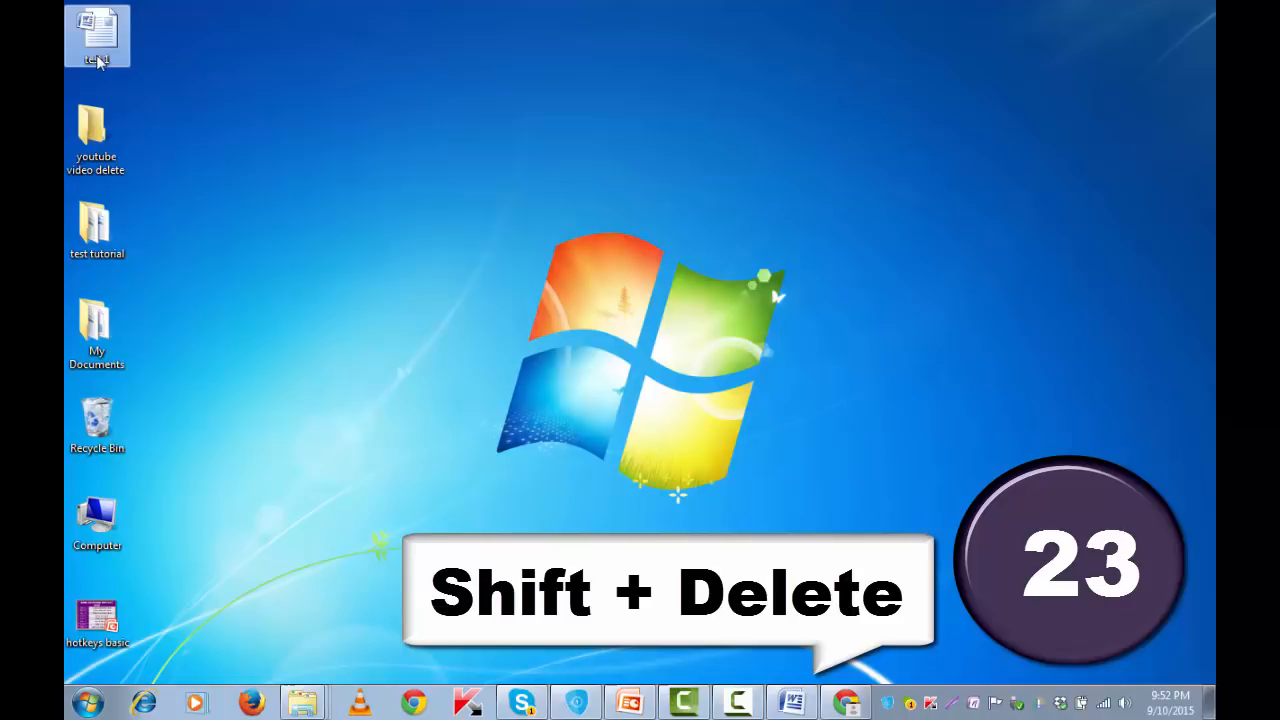
- Permanently delete the test 1 document icon from the desktop
{"action": "key", "text": "shift+delete"}
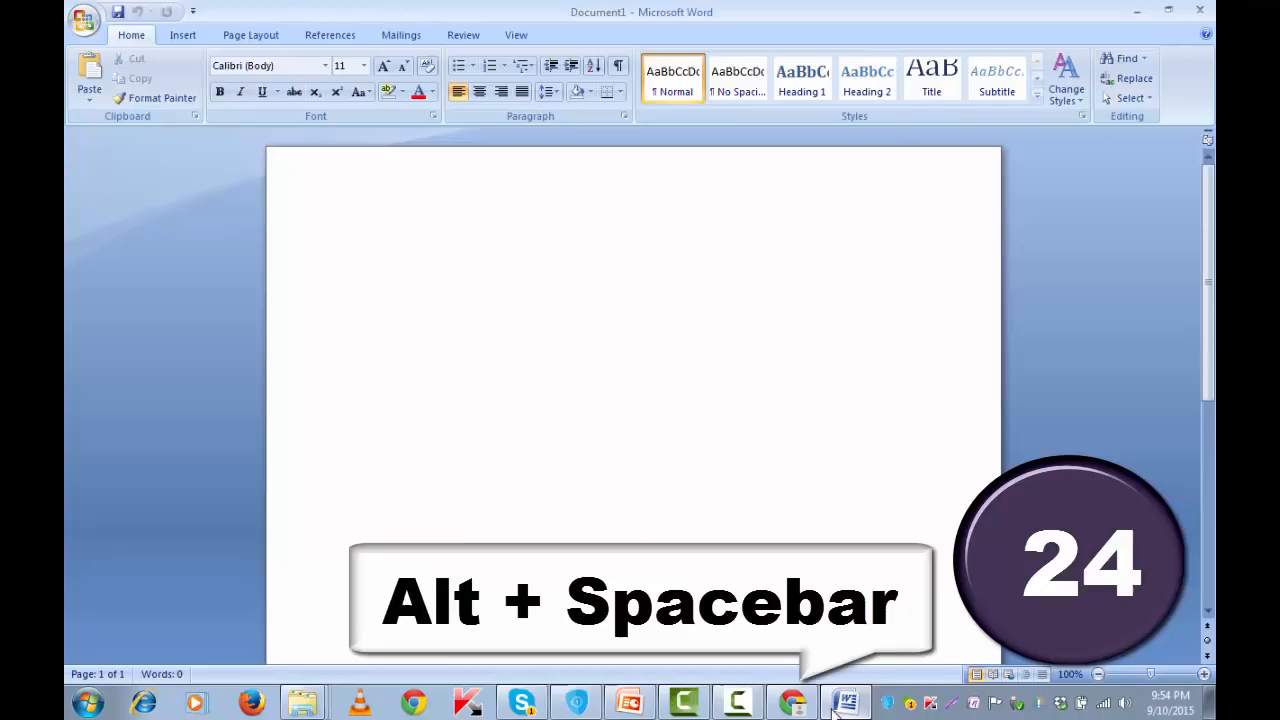
- Minimise Word with Alt+Space and open My Documents from the desktop
{"action": "key", "text": "Alt+space"}
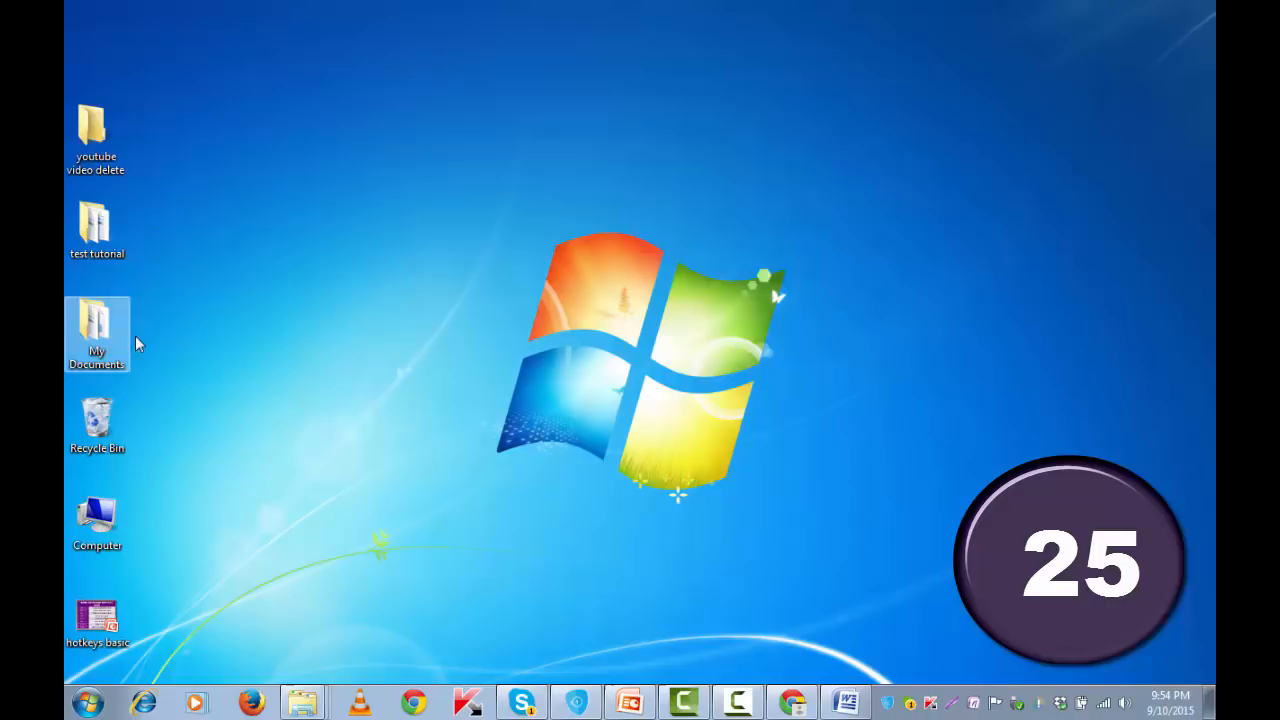
{"action": "double_click", "coordinate": [96, 335]}
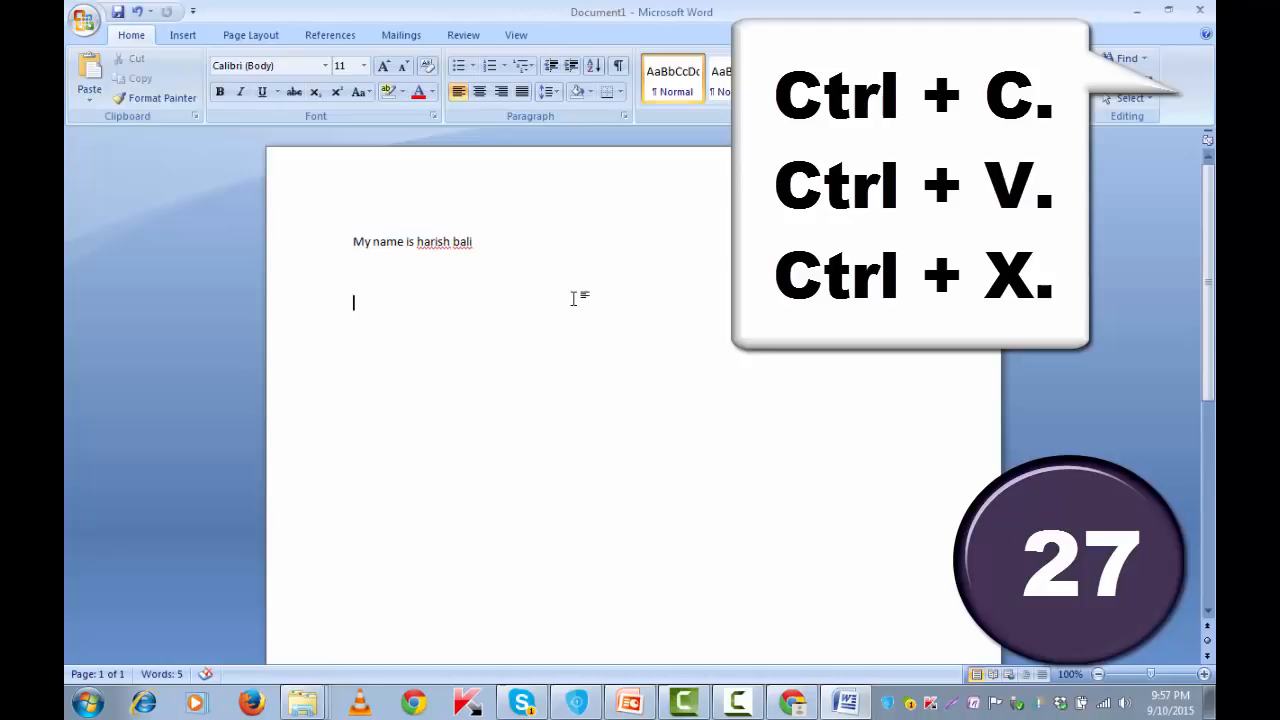
- Paste the typed sentence again below, undo once, then select all document text
{"action": "key", "text": "ctrl+v"}
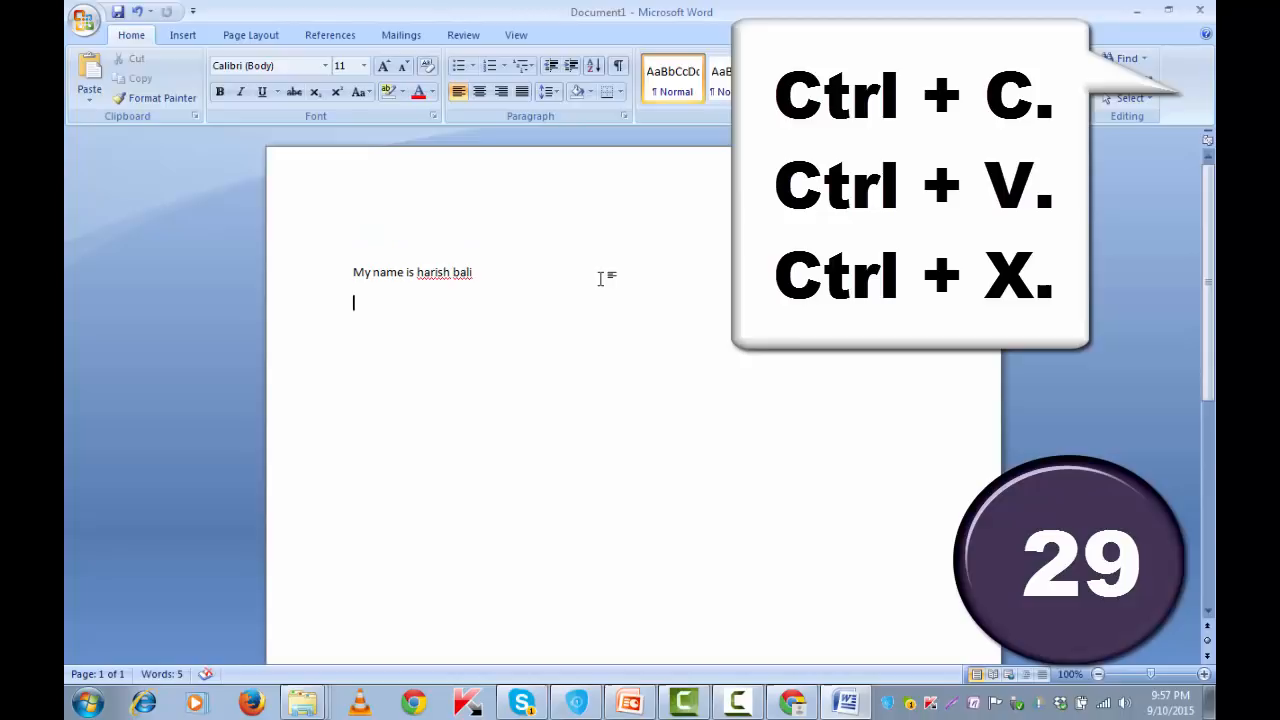
{"action": "key", "text": "ctrl+v"}
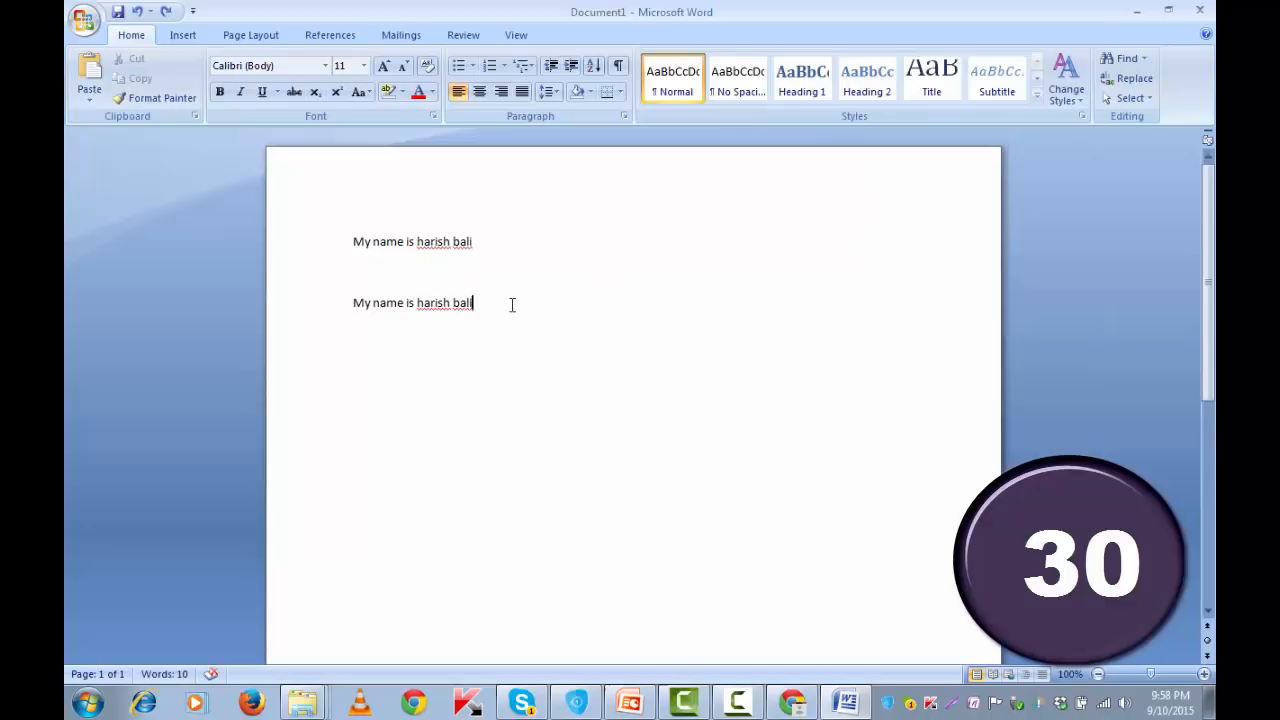
{"action": "key", "text": "ctrl+z"}
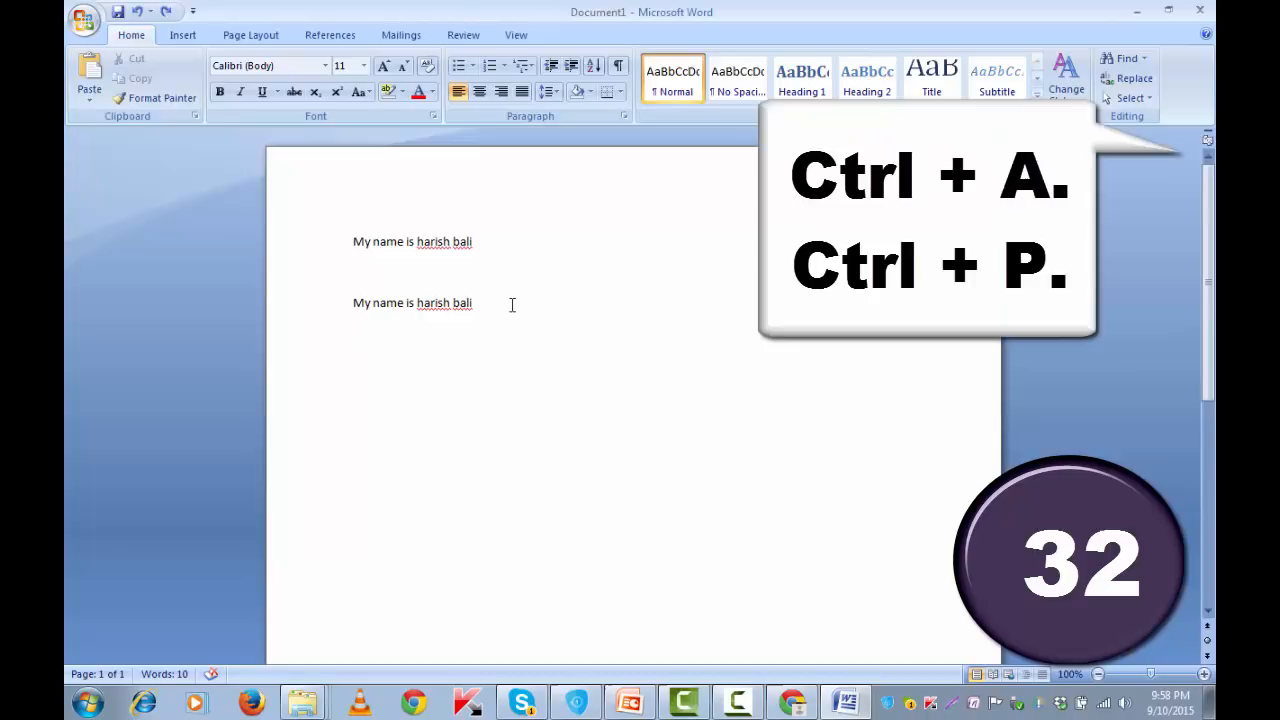
{"action": "key", "text": "ctrl+a"}
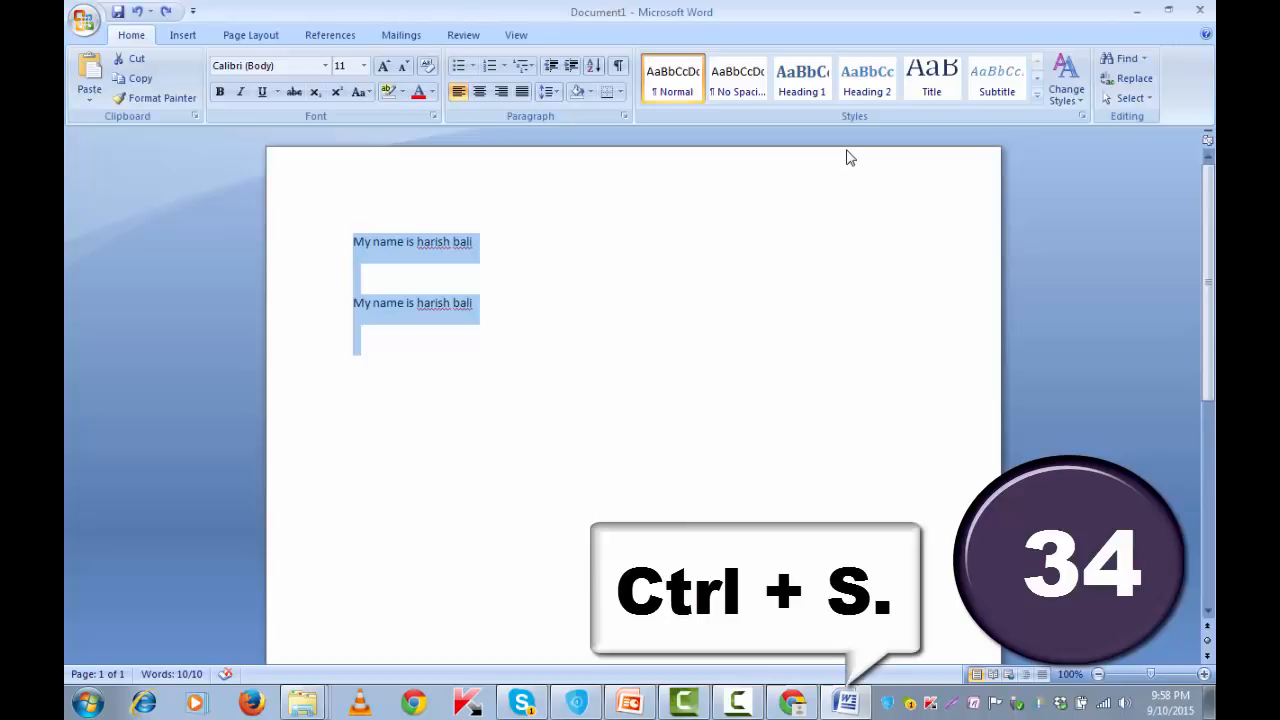
{"action": "key", "text": "ctrl+s"}
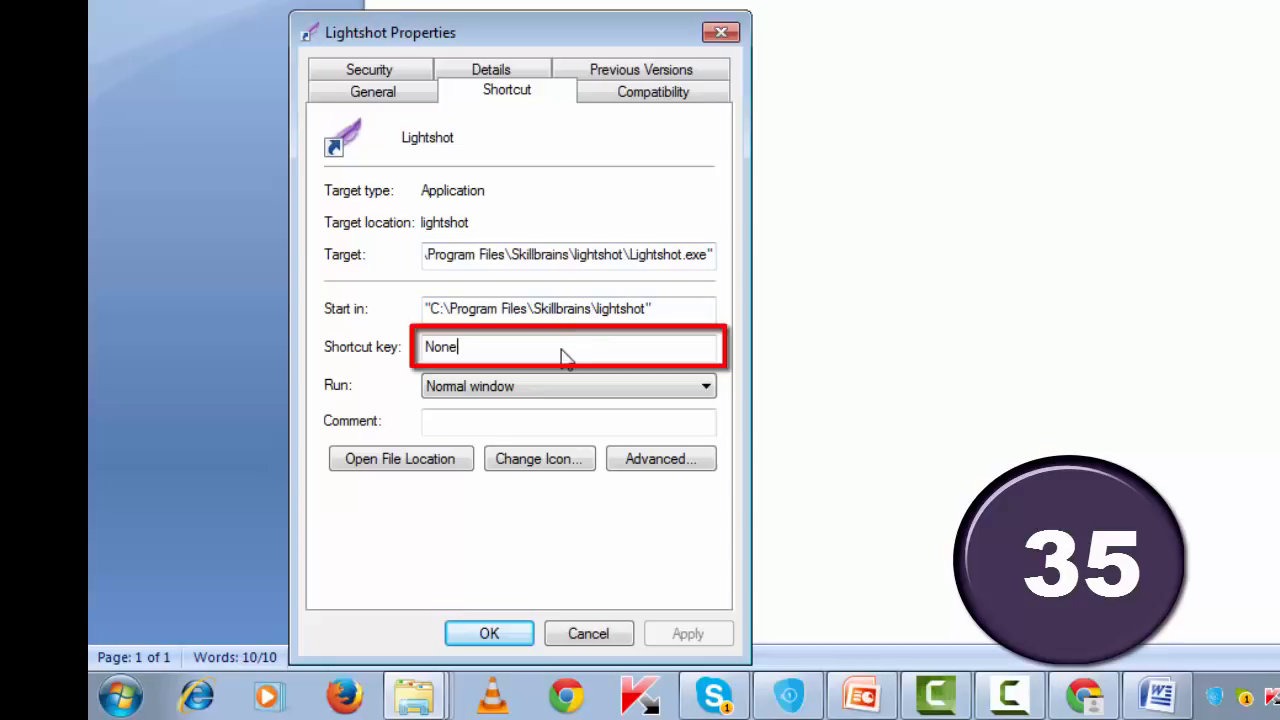
- Enter Ctrl+Alt+K as Lightshot's shortcut key in the Properties dialog
{"action": "key", "text": "K"}
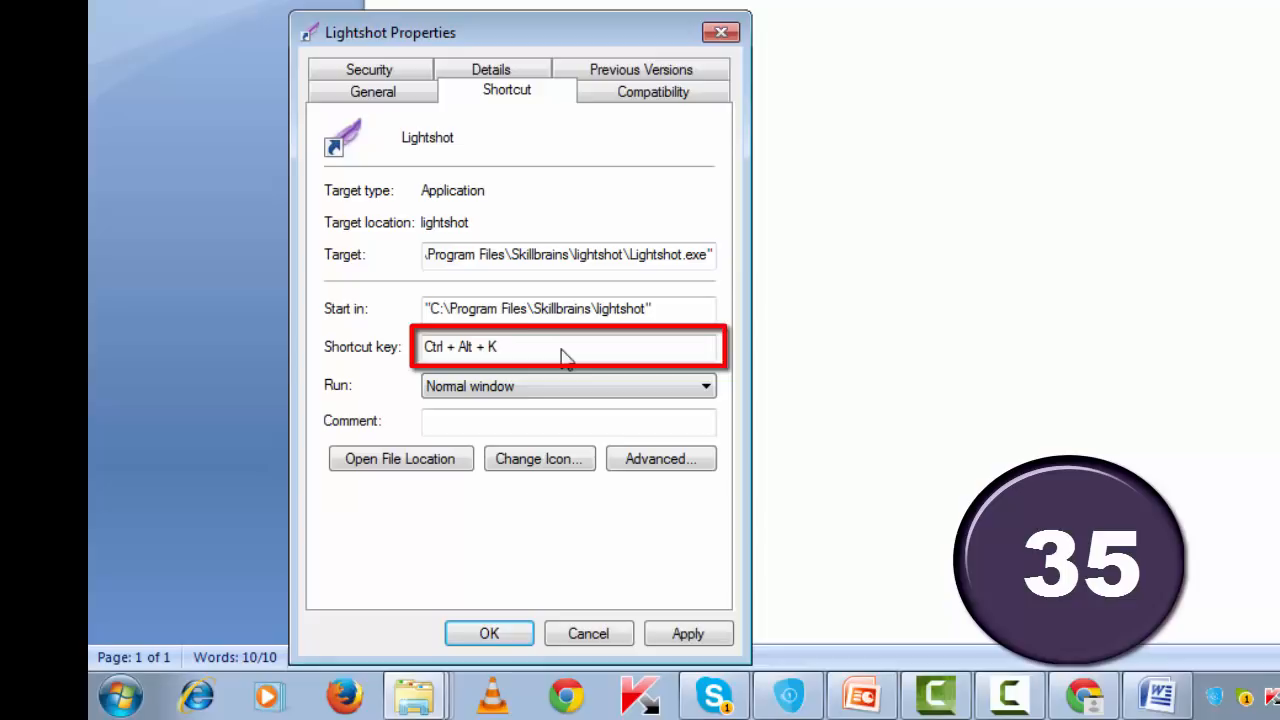